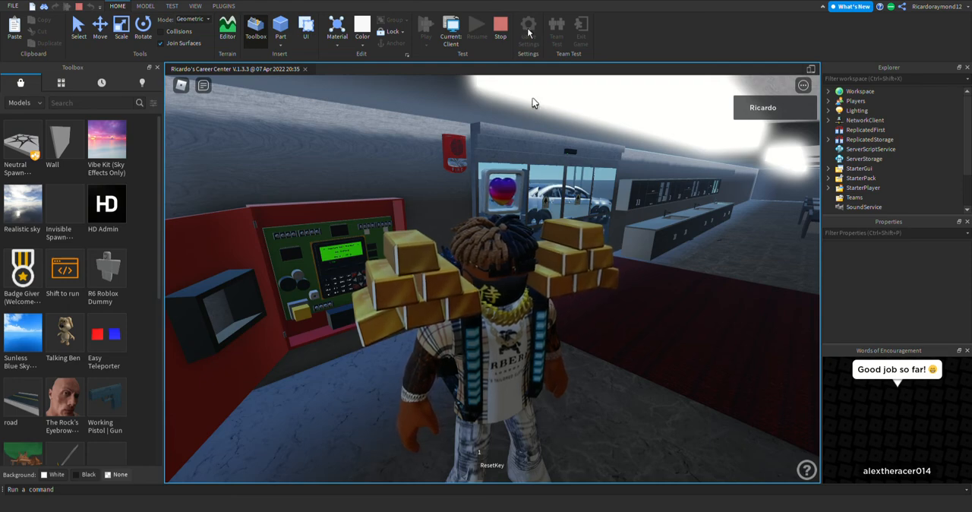
pyautogui.moveTo(742, 445)
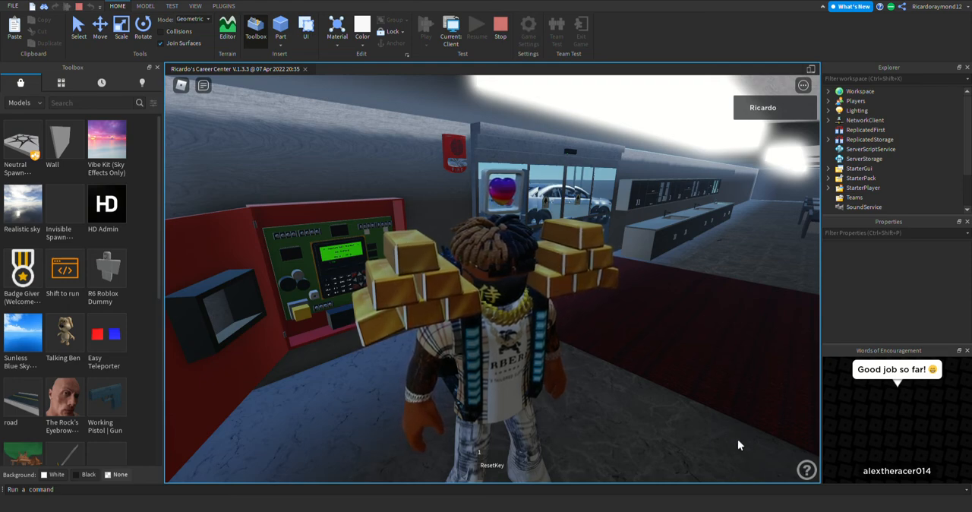